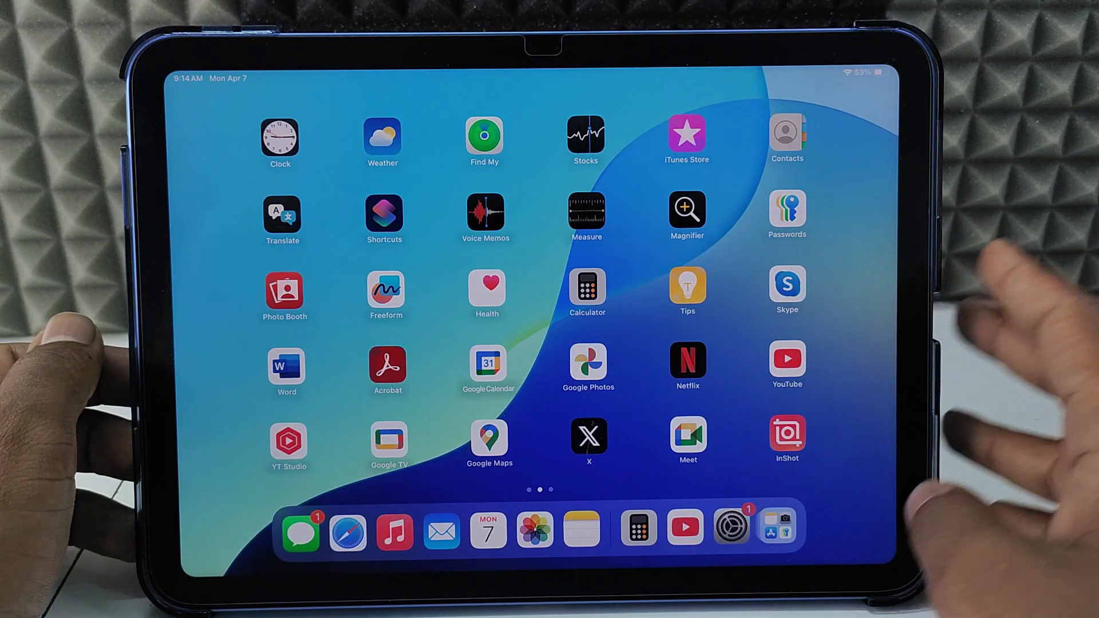
mouse_move(981, 350)
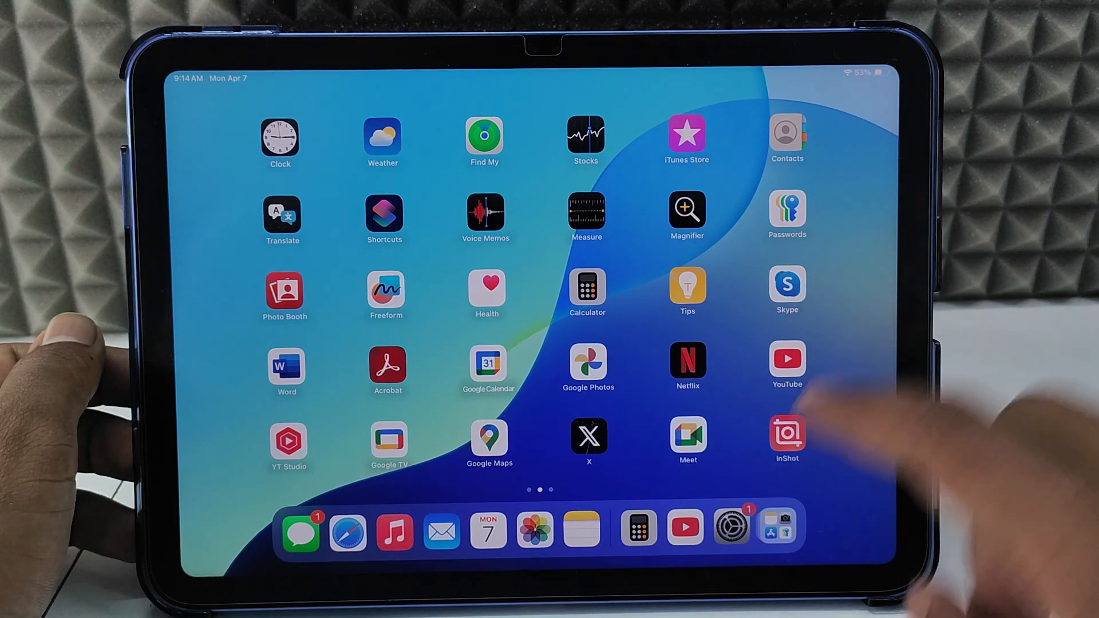
- Go through Settings > Apps > Mail > Mail Accounts to reach the Add Account provider list
click(717, 528)
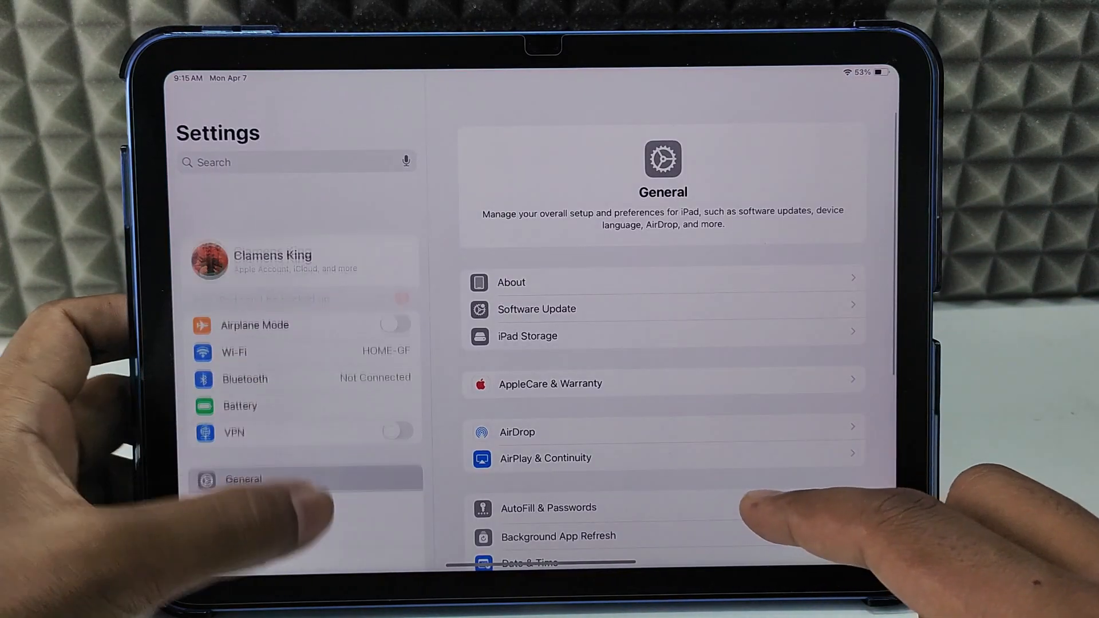
scroll(down, 3)
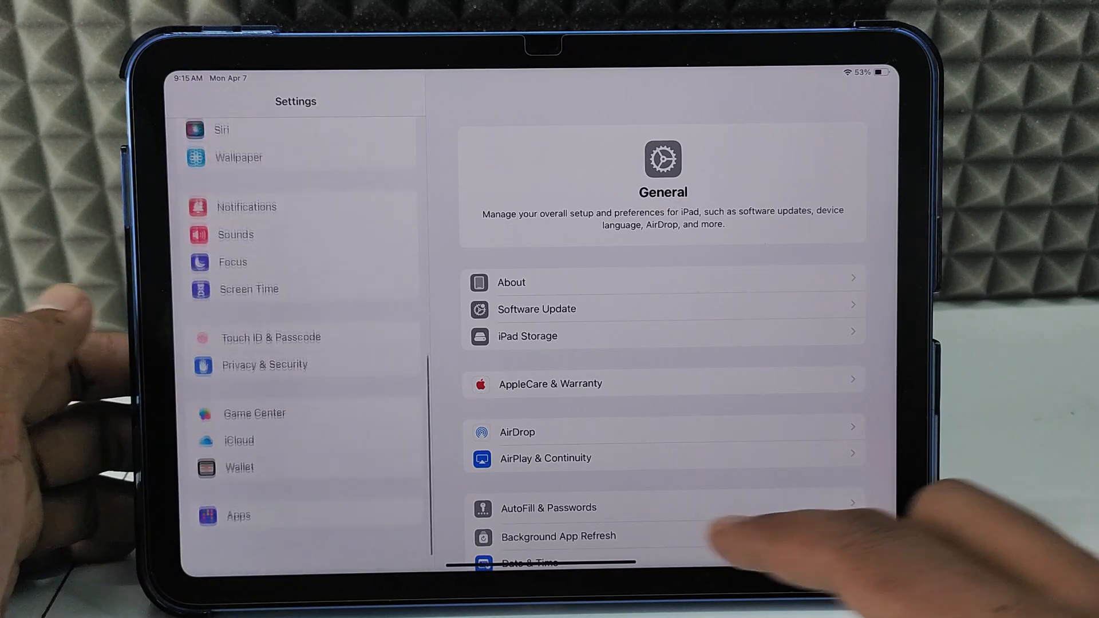
click(238, 535)
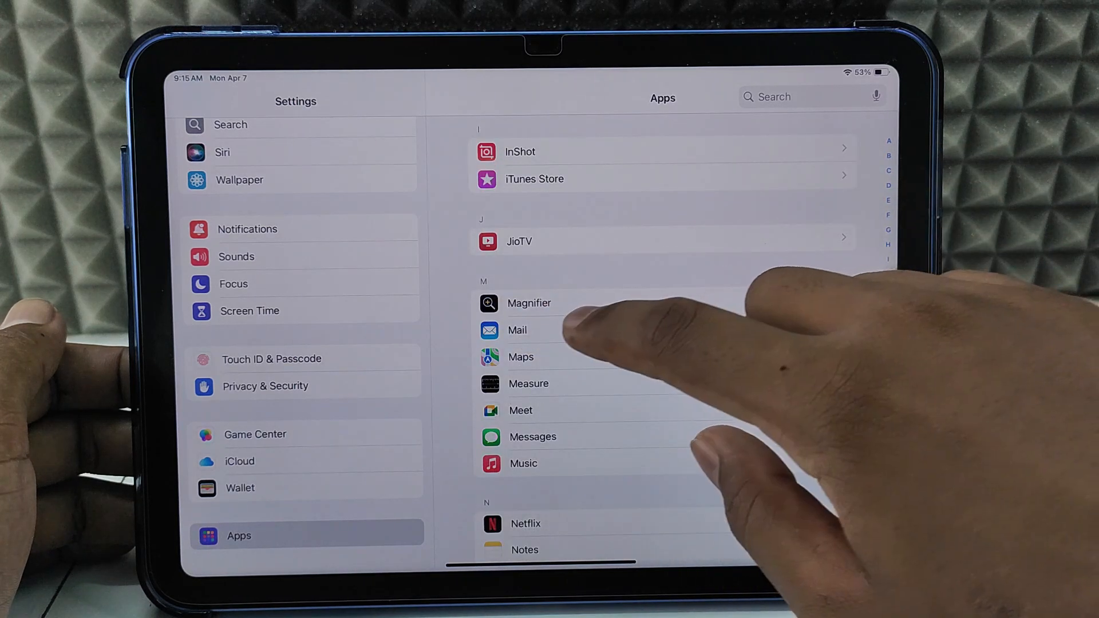
click(516, 330)
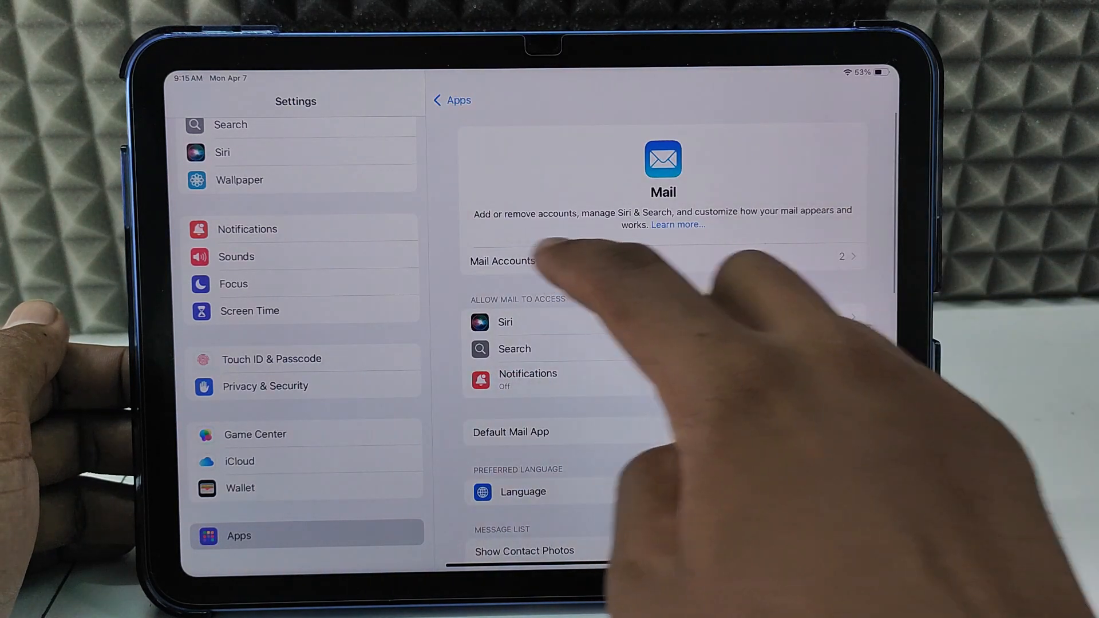
click(502, 261)
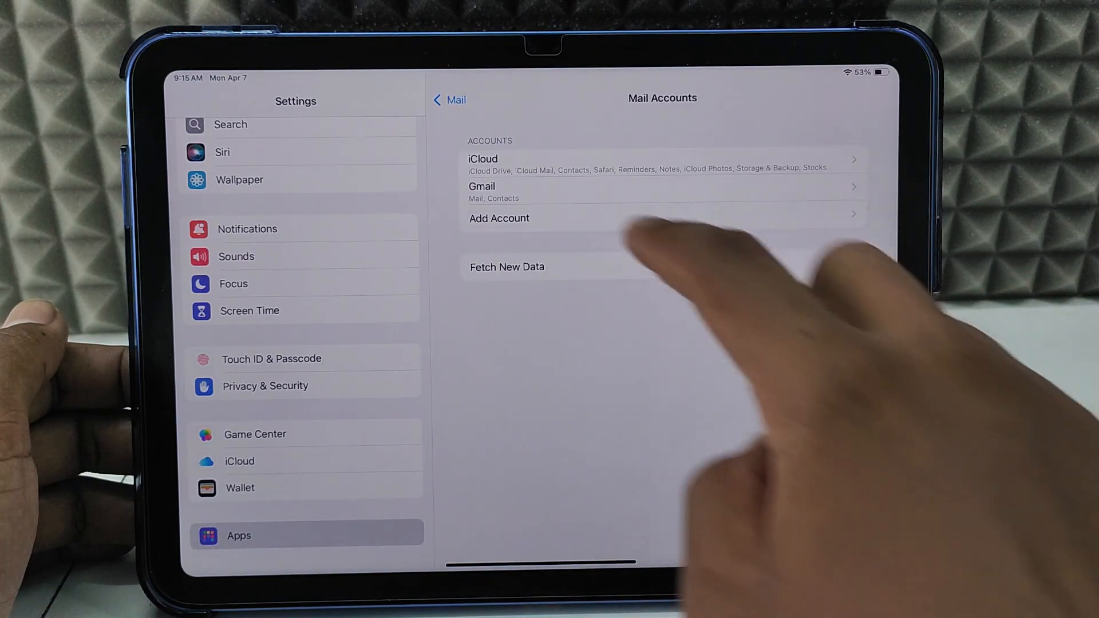
click(498, 218)
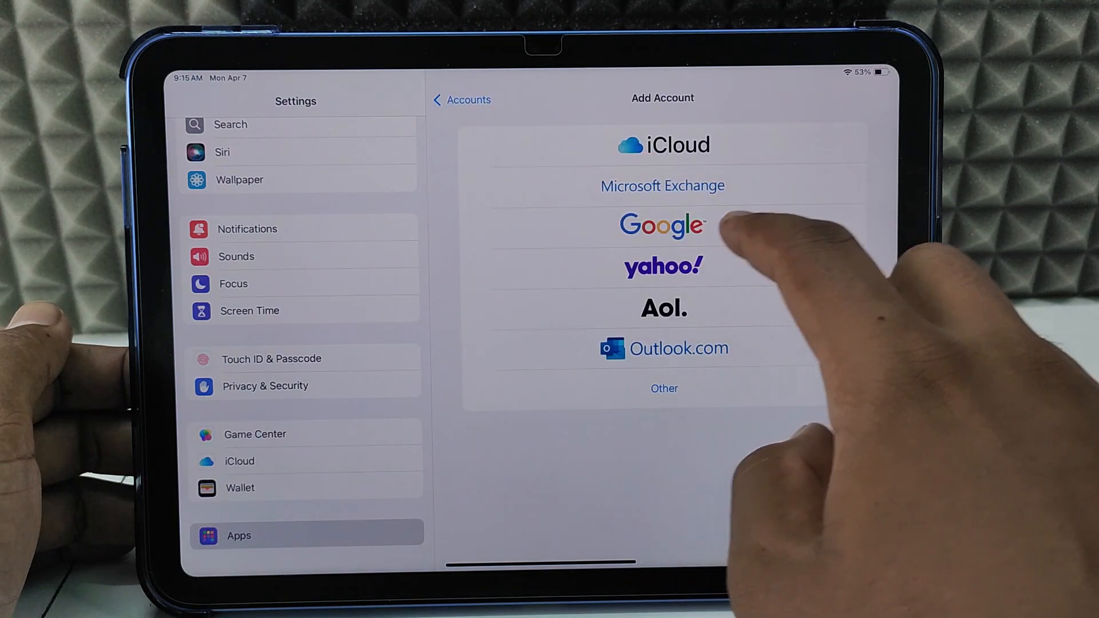
- Choose Google and enter the saved account email on the sign-in page
click(661, 224)
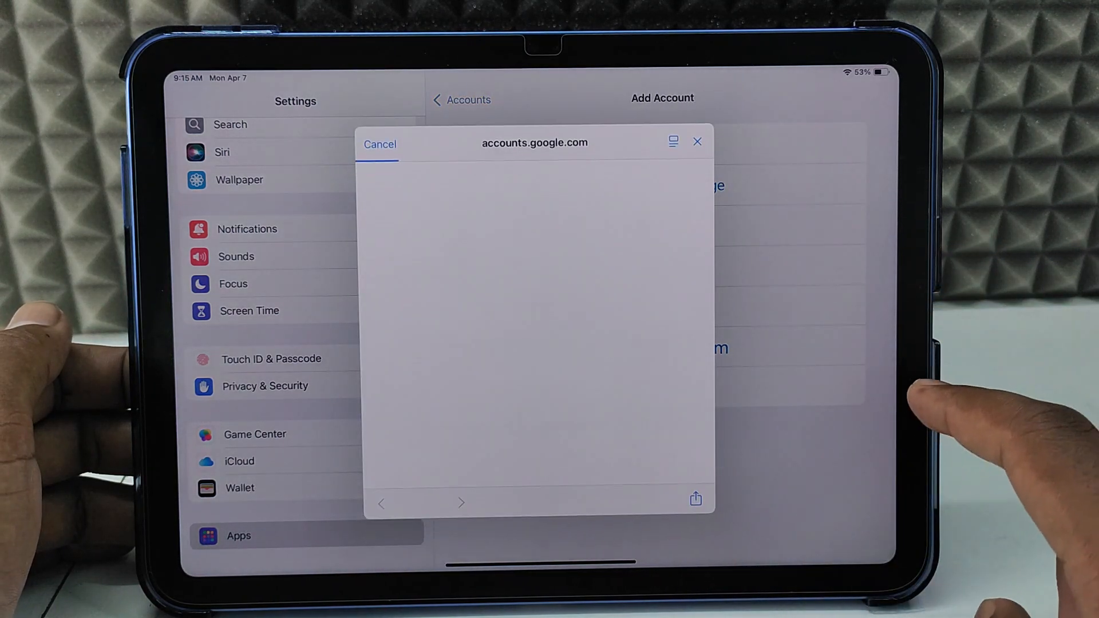
click(534, 225)
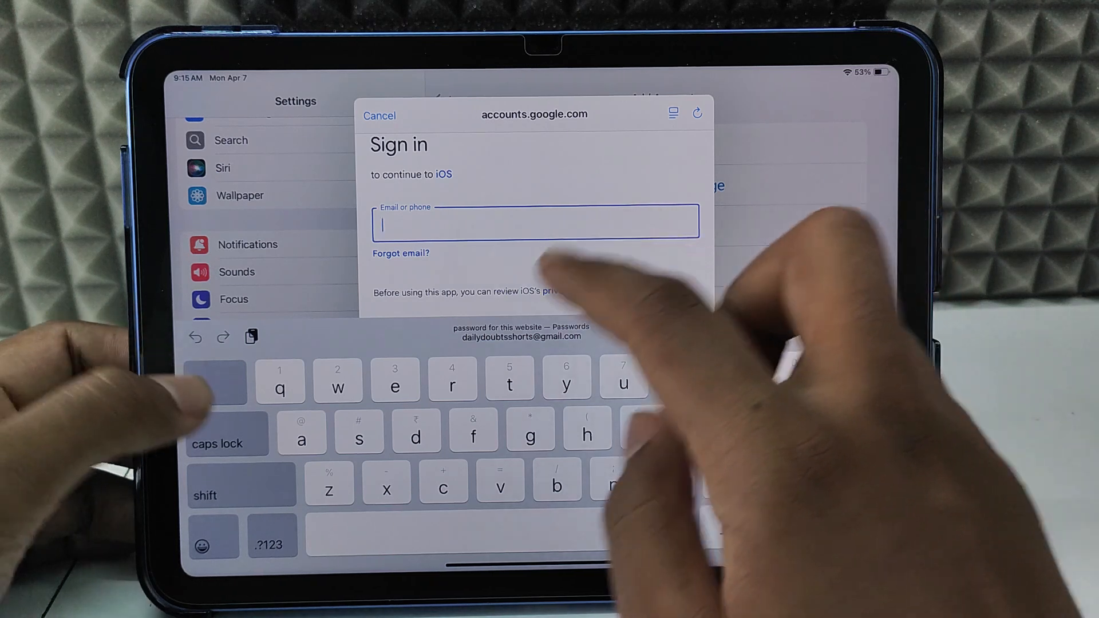
click(515, 330)
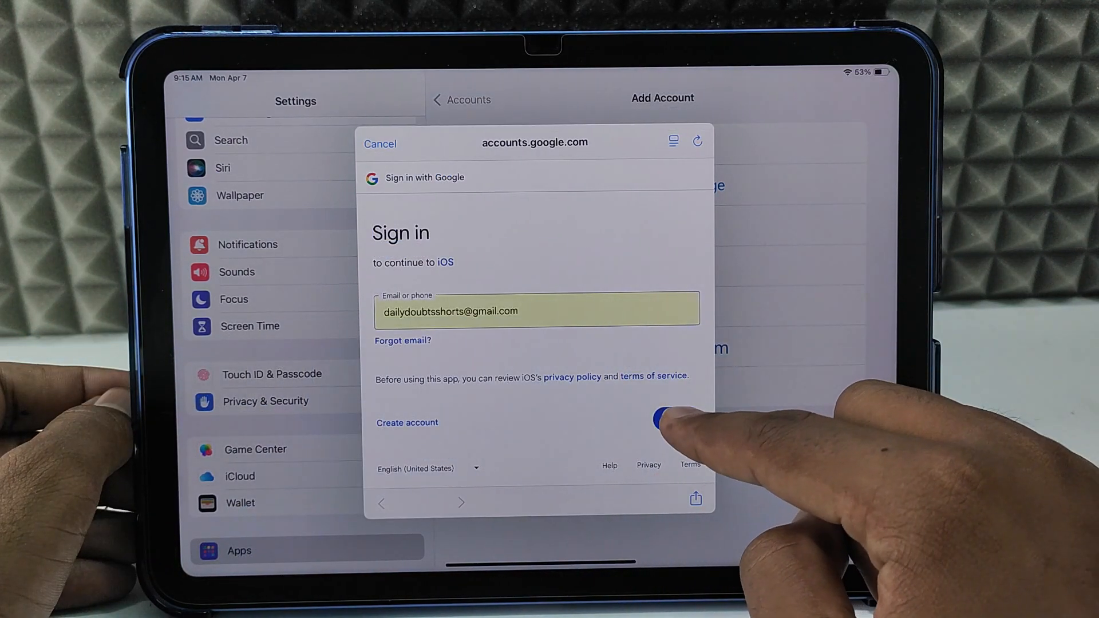
click(675, 418)
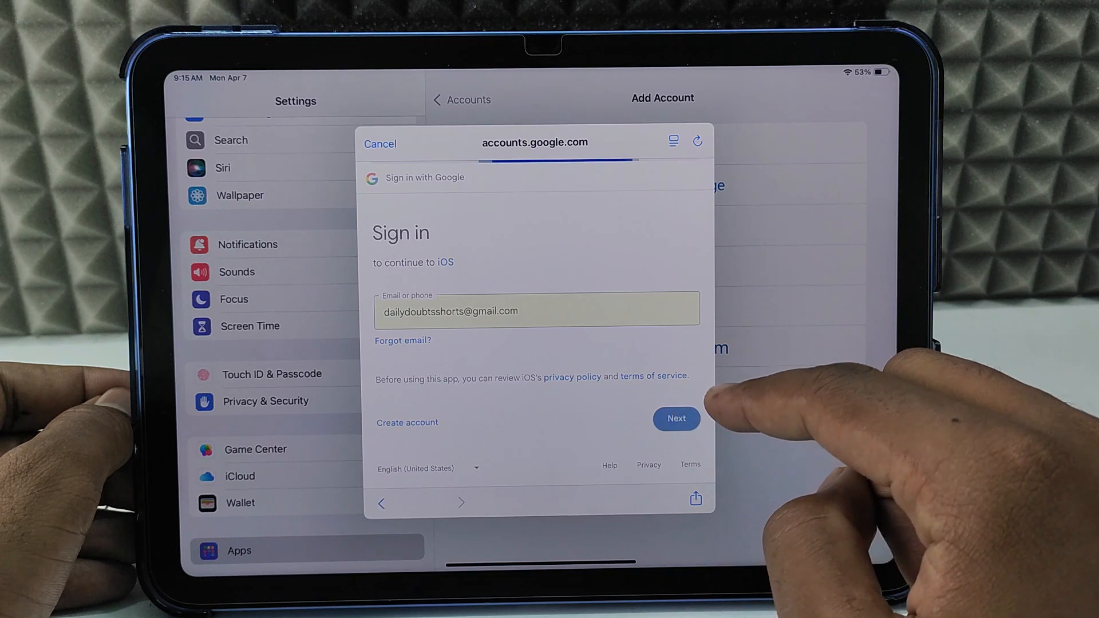
click(674, 419)
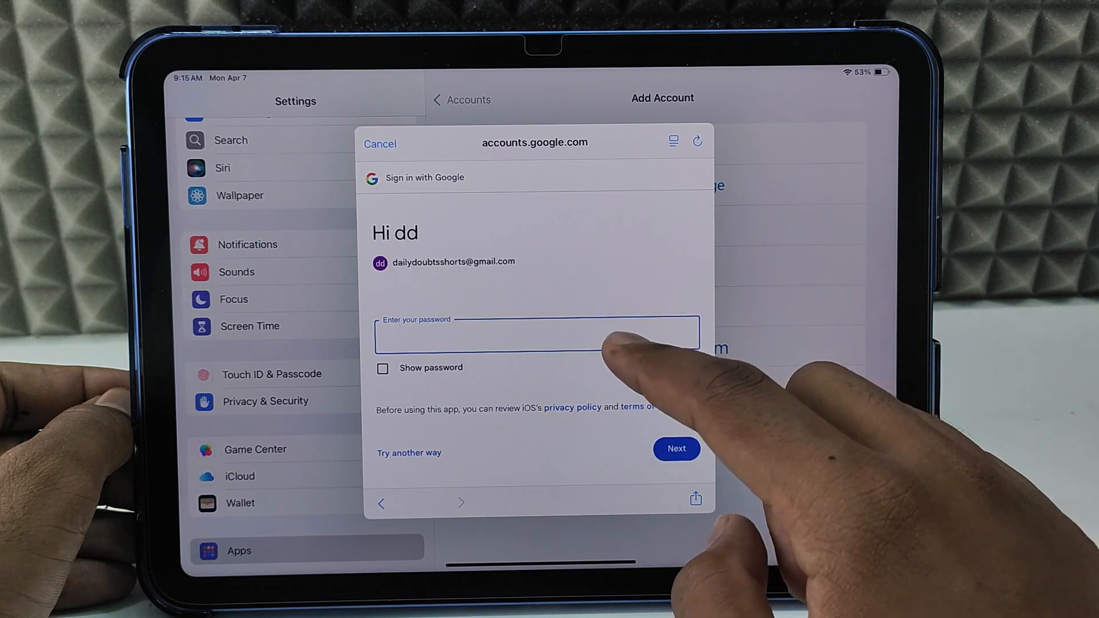
- Autofill the saved password and submit it to sign in
click(534, 333)
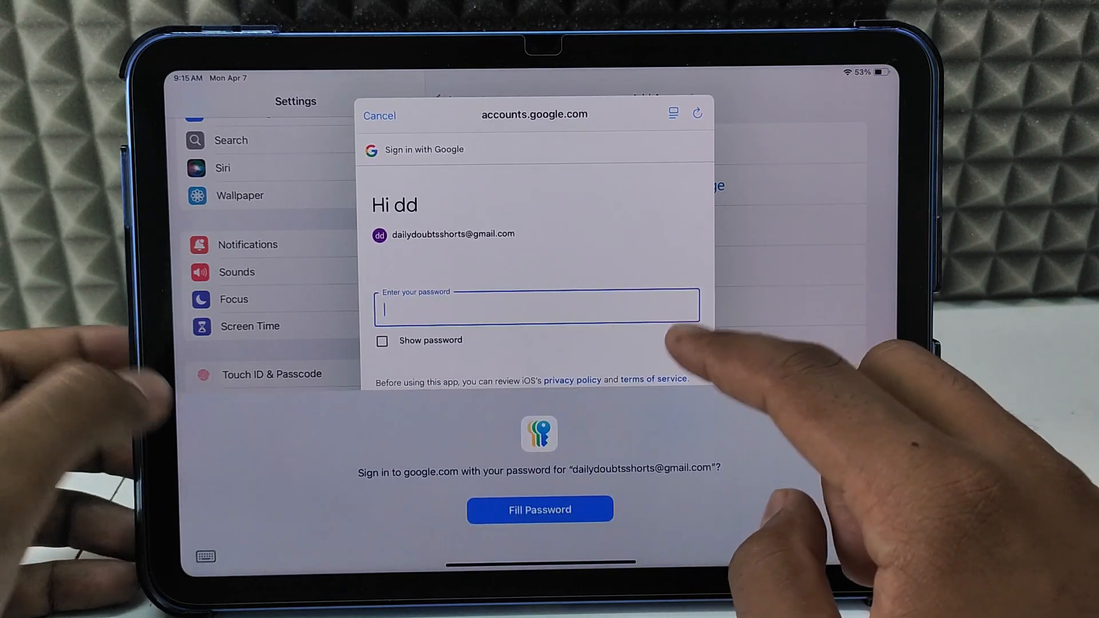
click(539, 509)
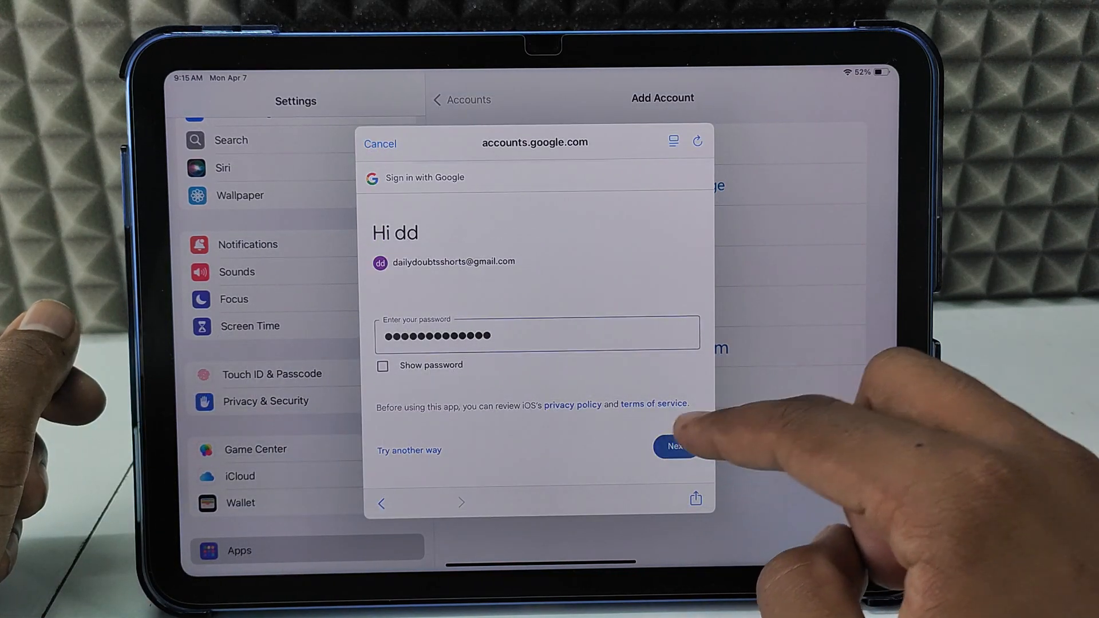
click(675, 446)
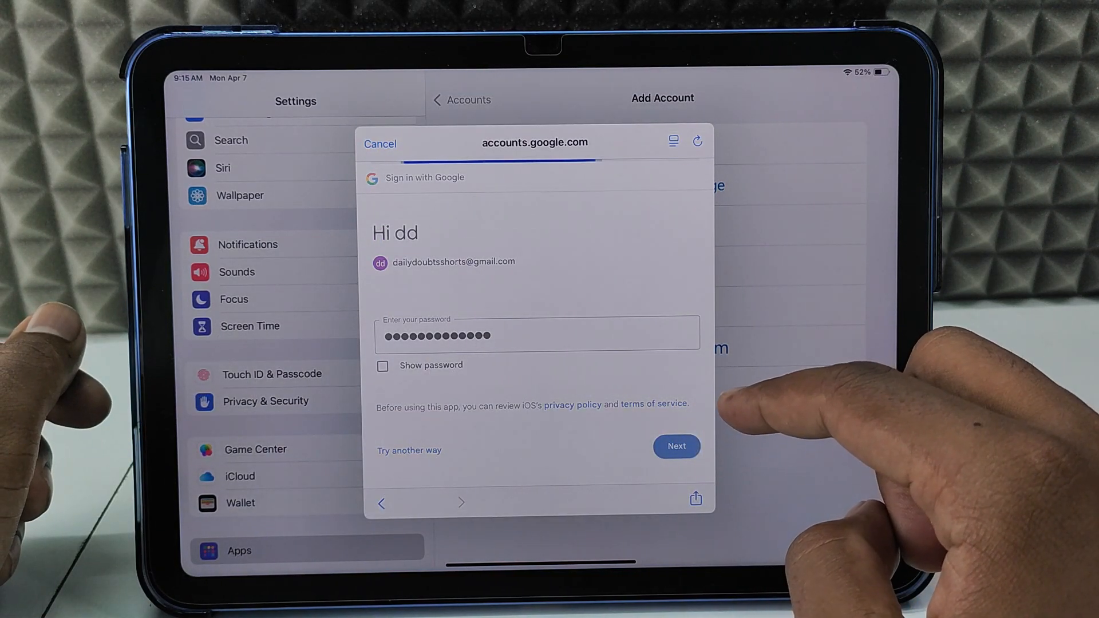
click(675, 446)
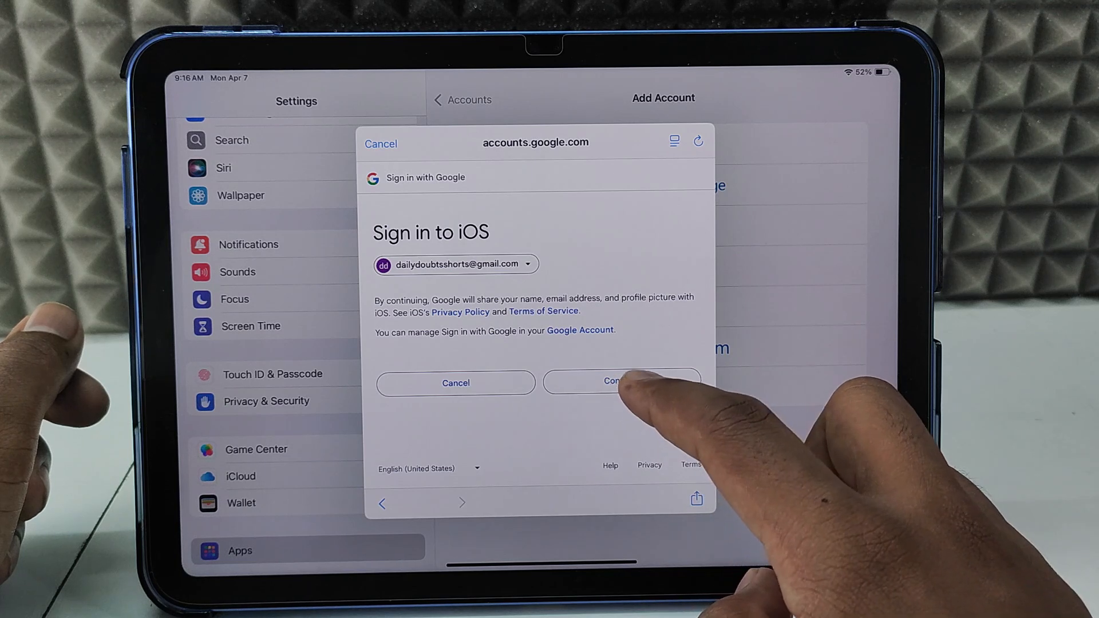
- Agree to Sign in to iOS, select all permissions, and confirm access
click(621, 383)
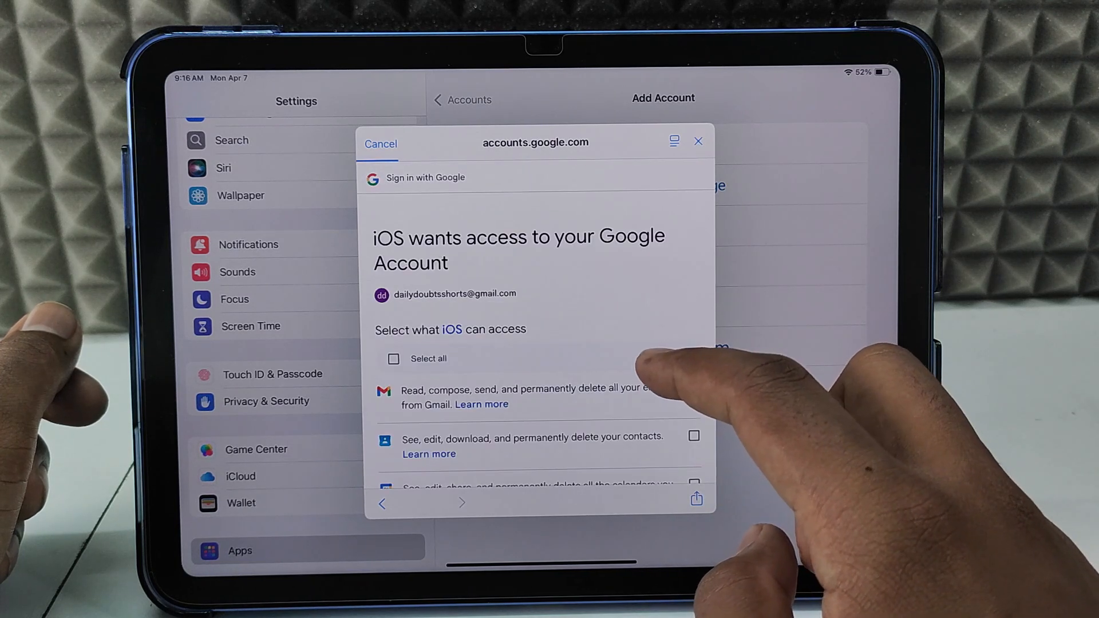
click(393, 359)
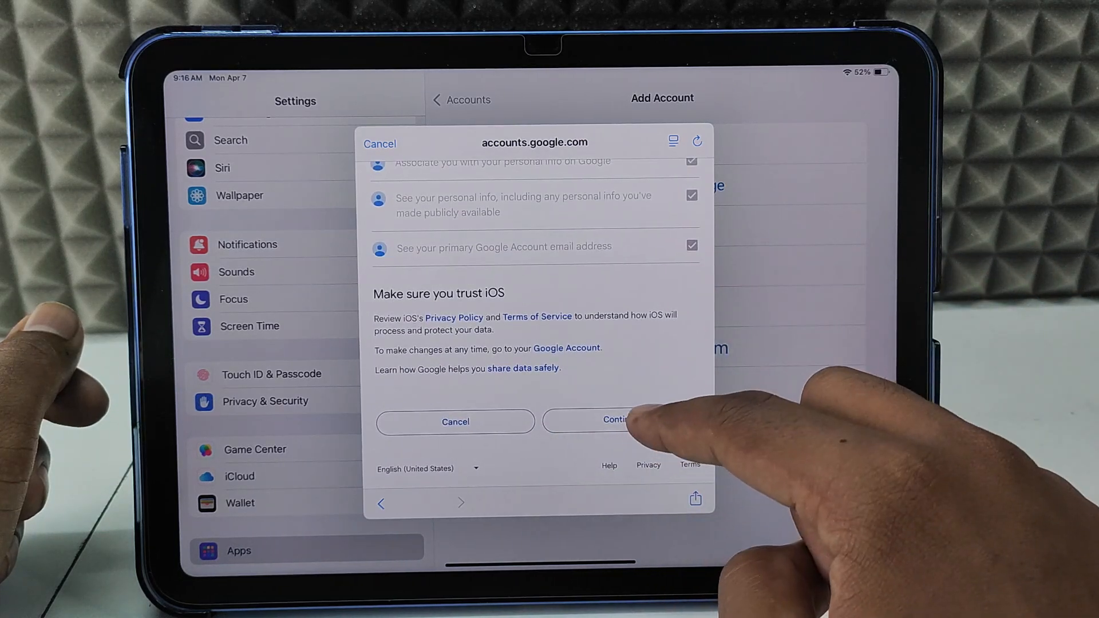
click(613, 421)
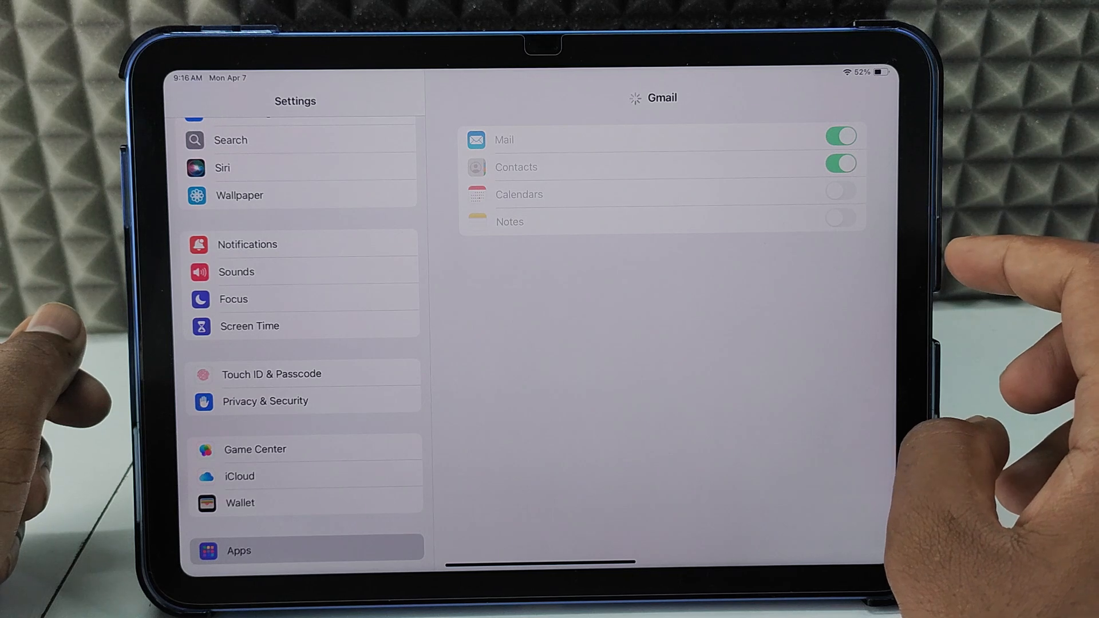
- Turn on Calendars (keeping local calendars on iPad) and Notes, then save the Gmail account
click(840, 167)
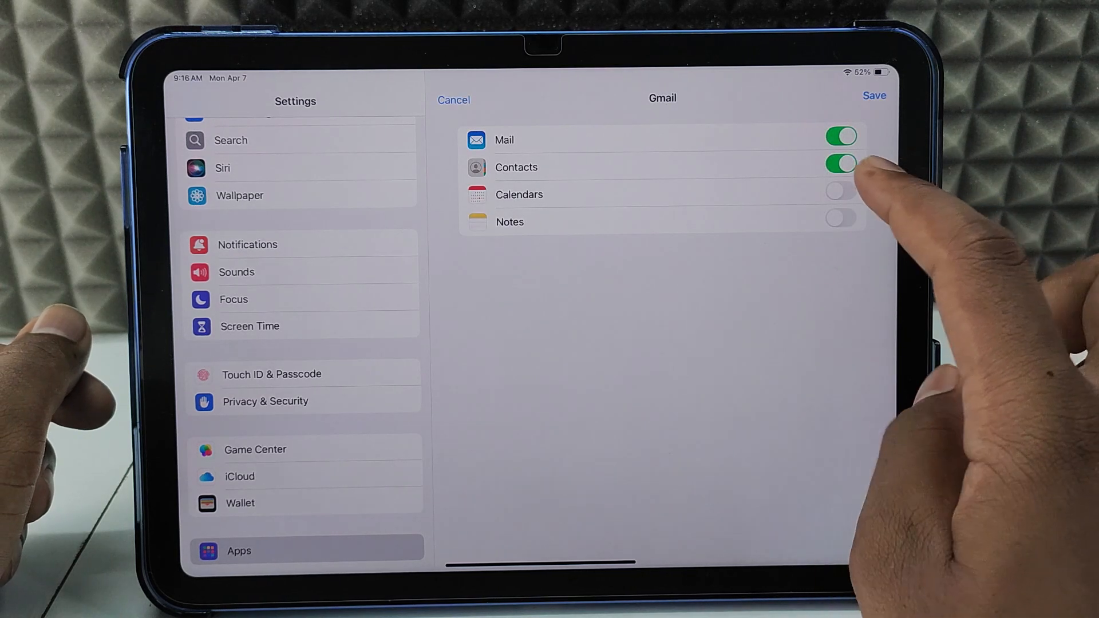
click(840, 194)
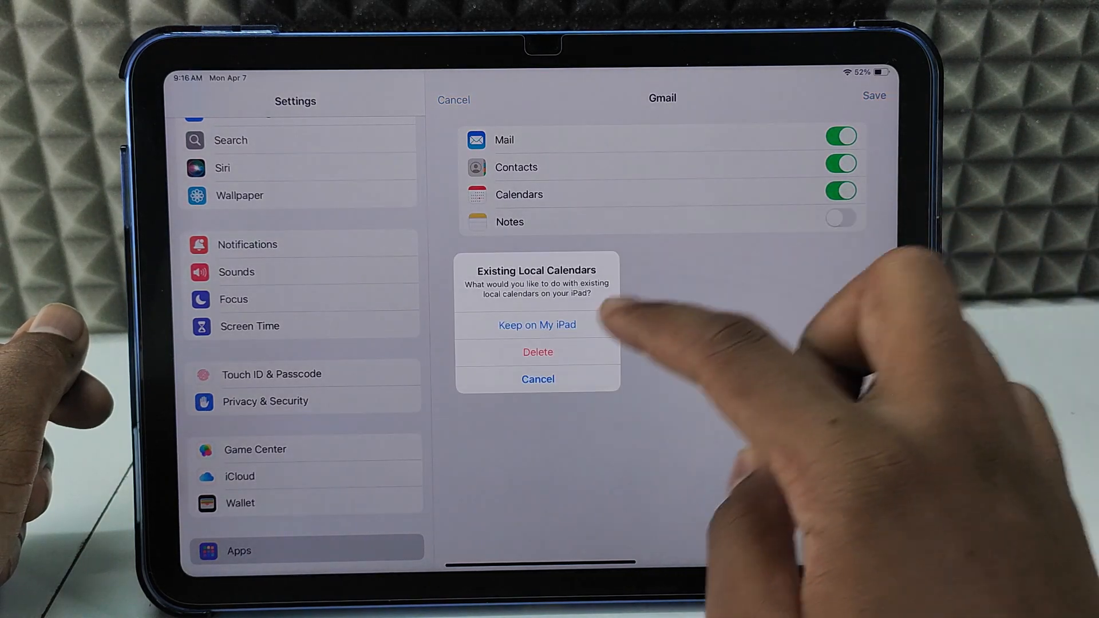
click(537, 325)
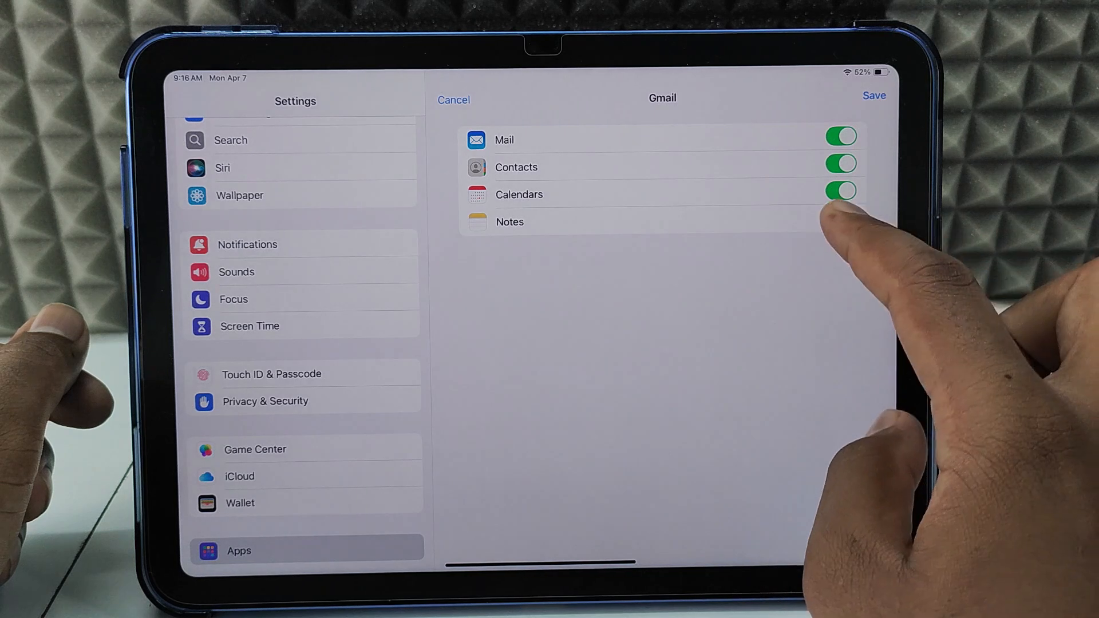
click(840, 221)
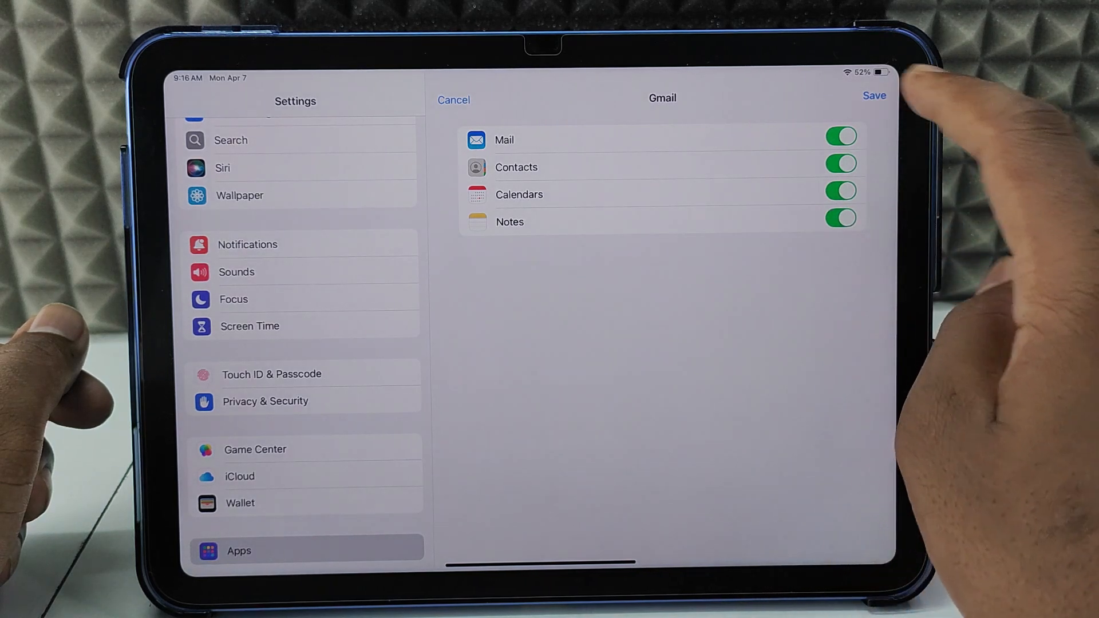
click(874, 96)
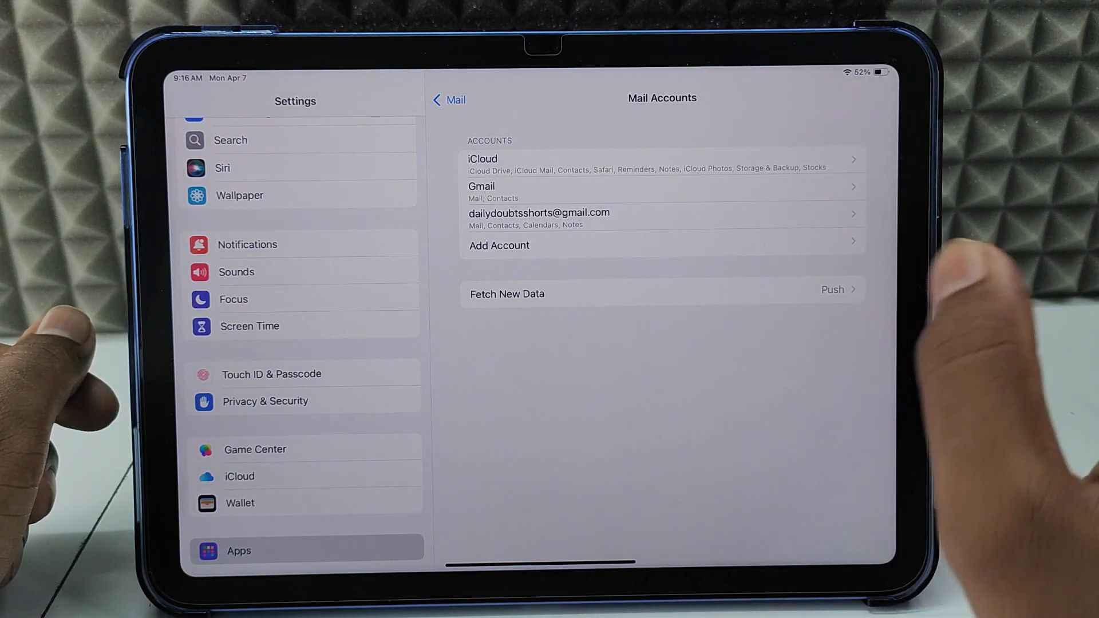
- Leave Settings and go back to the Home Screen
click(538, 212)
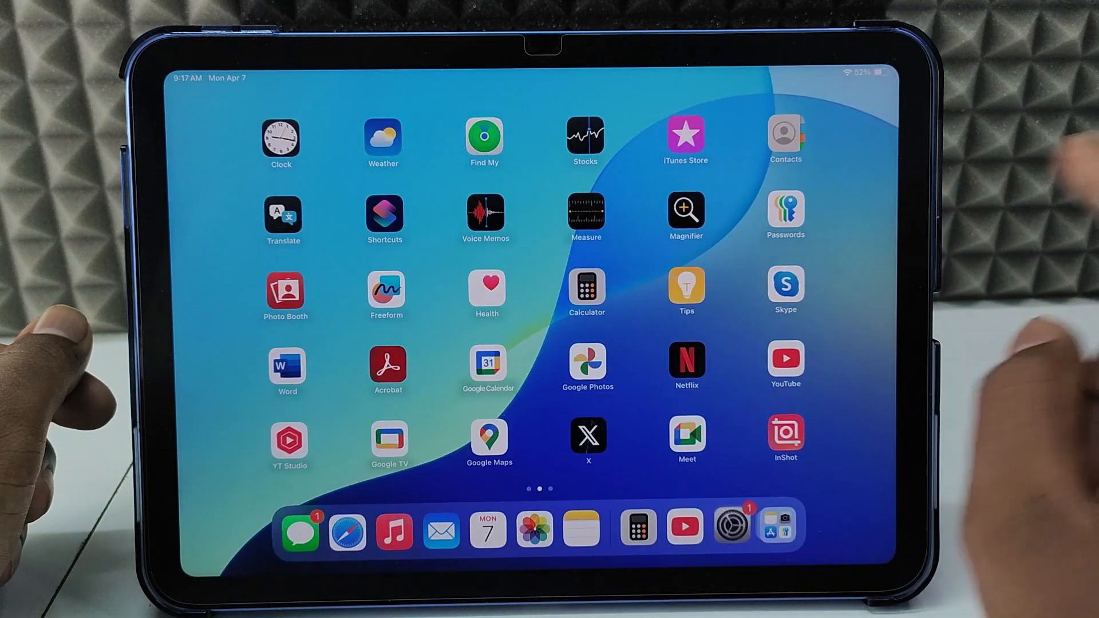
- Launch Mail from the Dock, switch to the Gmail Inbox, and open a New Message draft
click(440, 527)
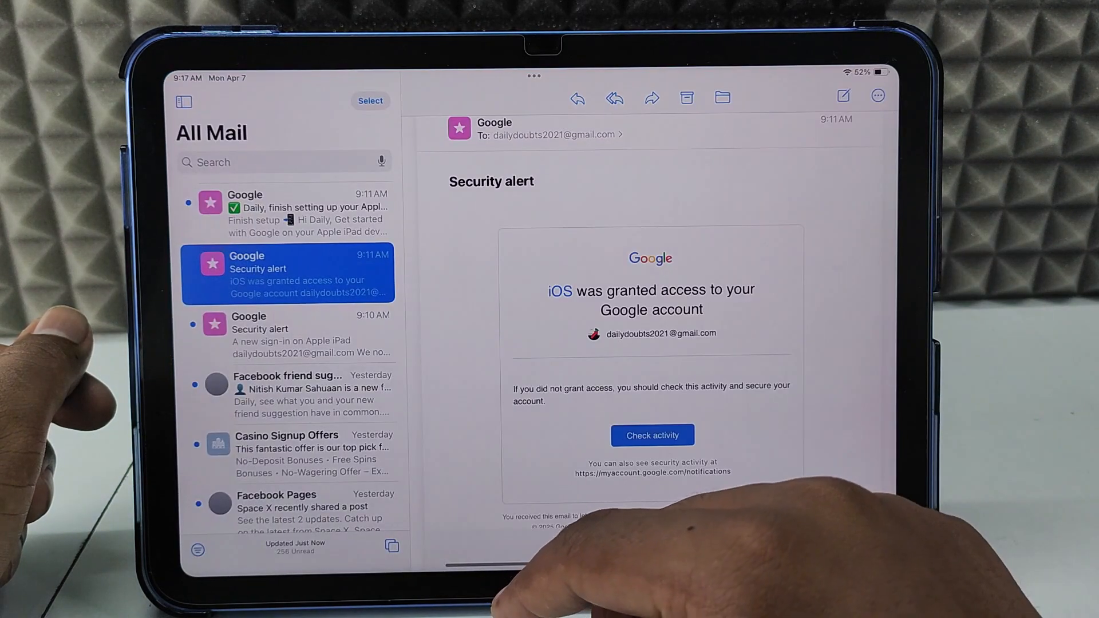
click(184, 102)
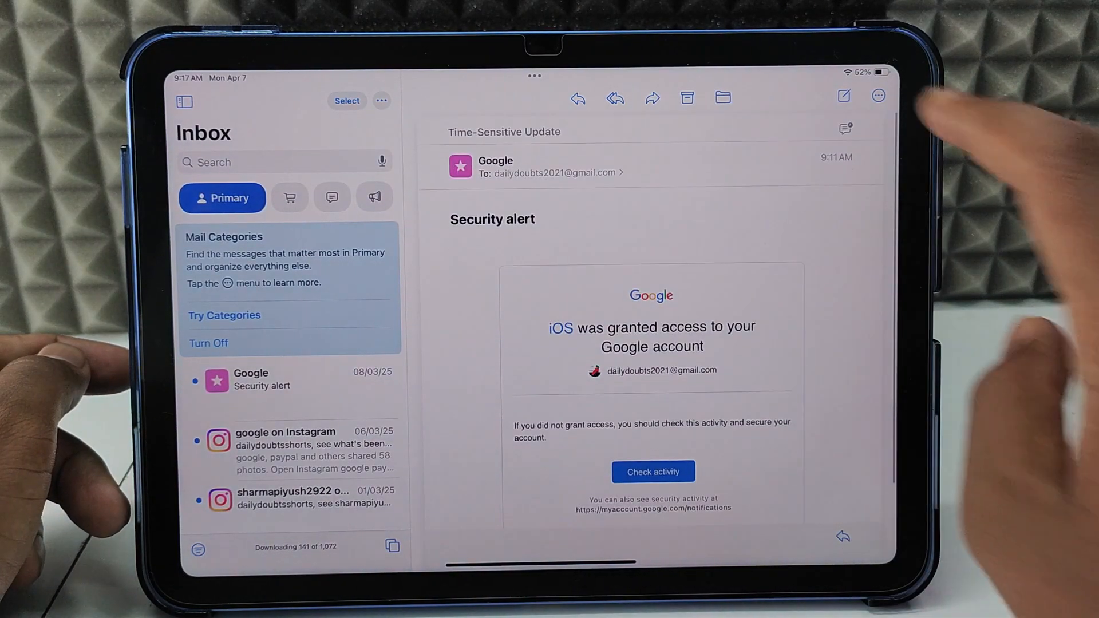
click(843, 96)
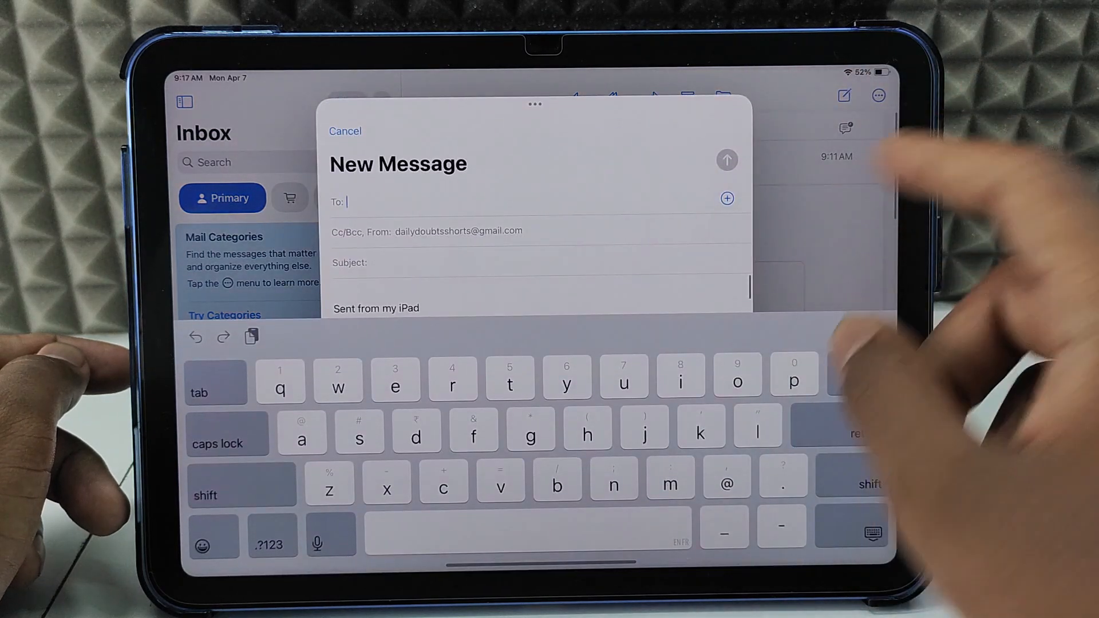